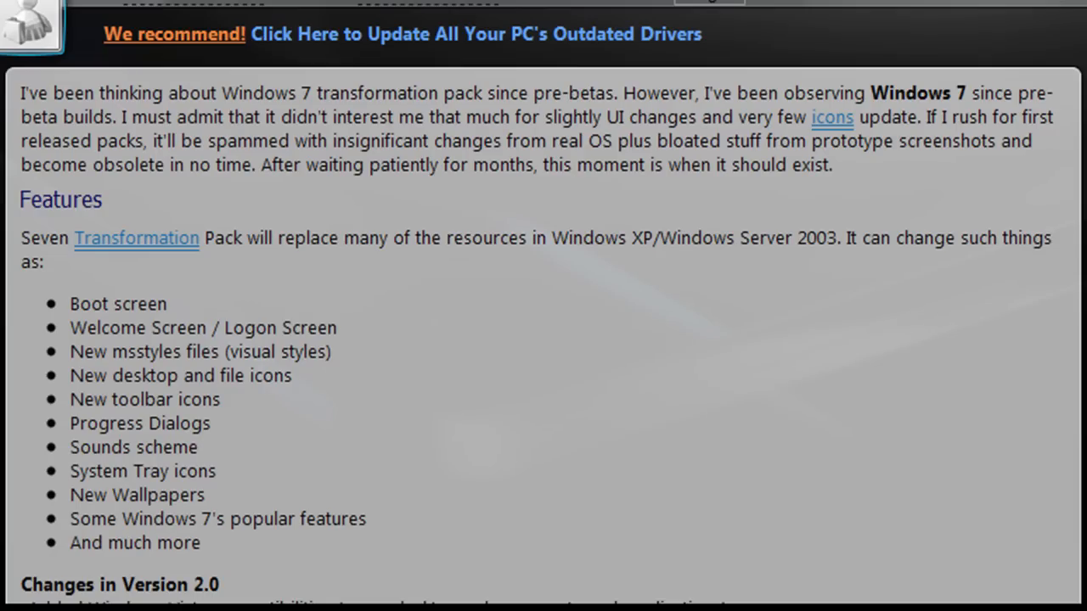
# Scroll down through the Version 2.0 and Version 1.0 changelog lists.
pyautogui.scroll(-3)
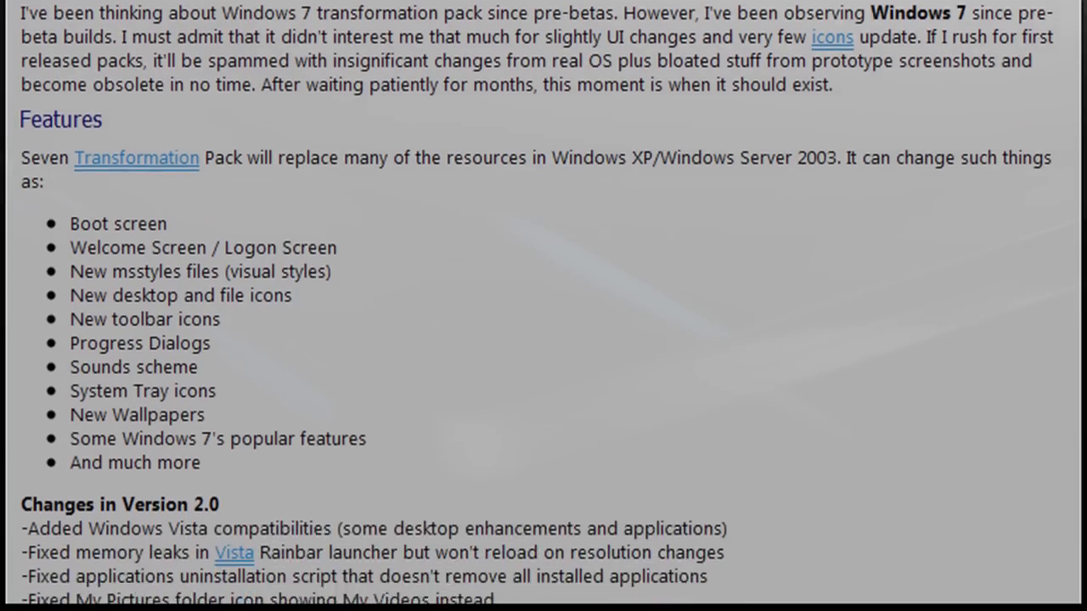
pyautogui.scroll(-3)
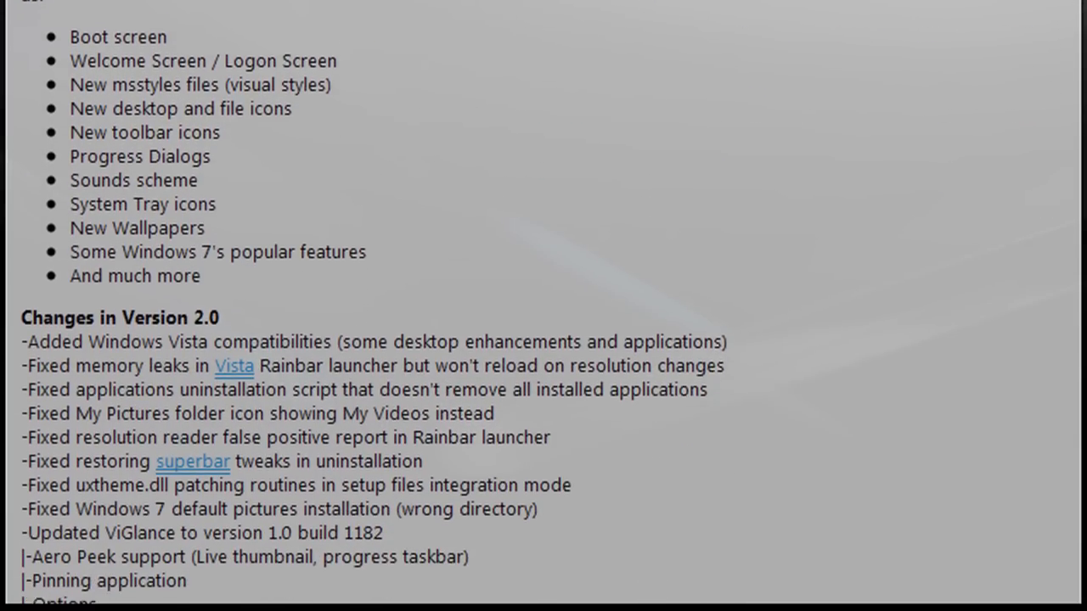
pyautogui.scroll(-3)
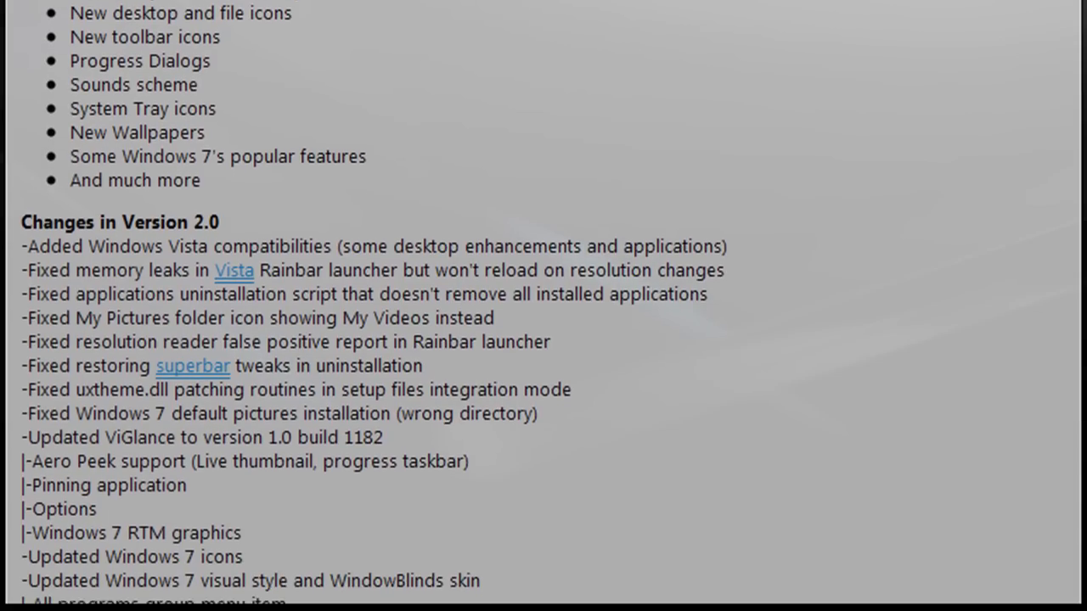
pyautogui.scroll(-3)
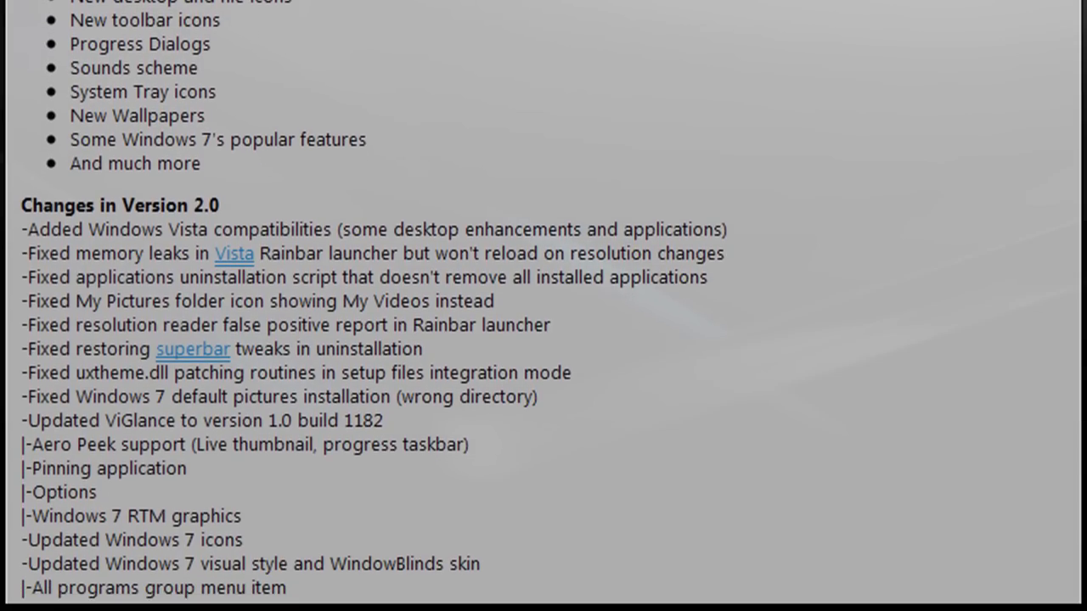
pyautogui.moveTo(1053, 76)
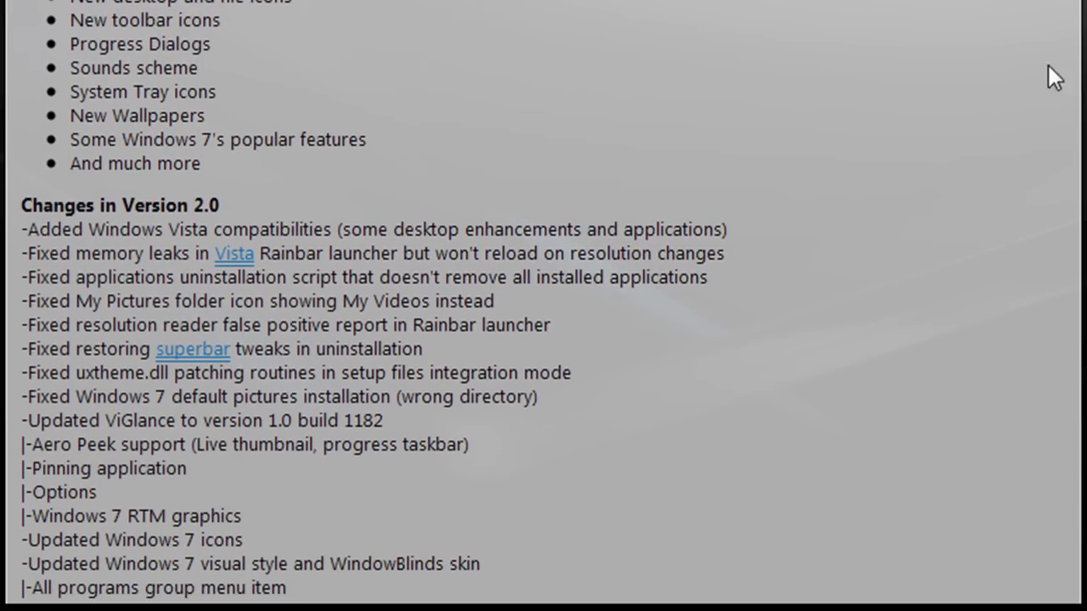
pyautogui.scroll(-3)
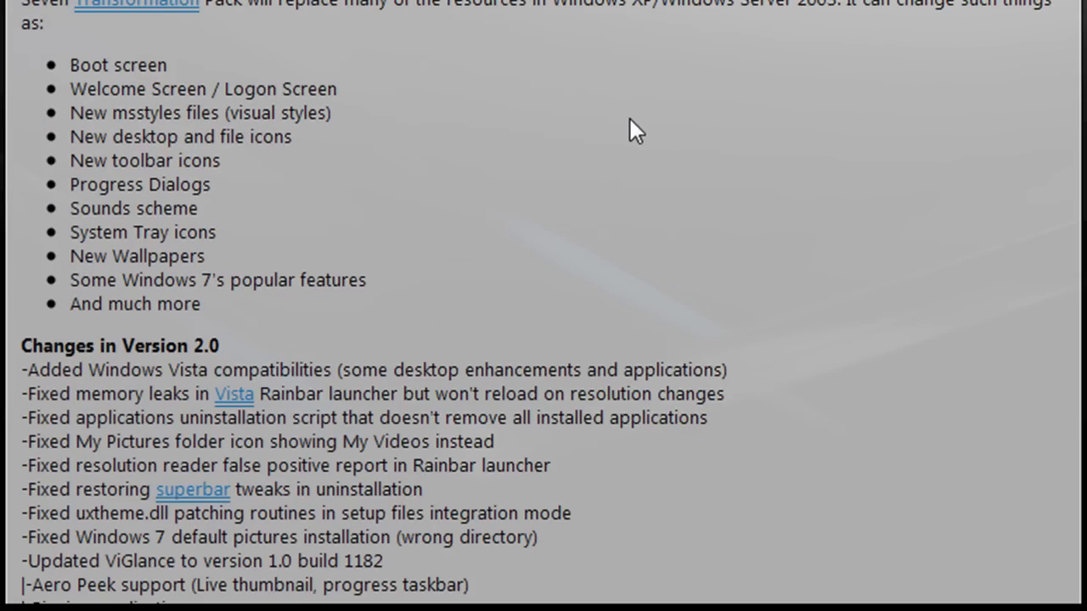
pyautogui.moveTo(520, 125)
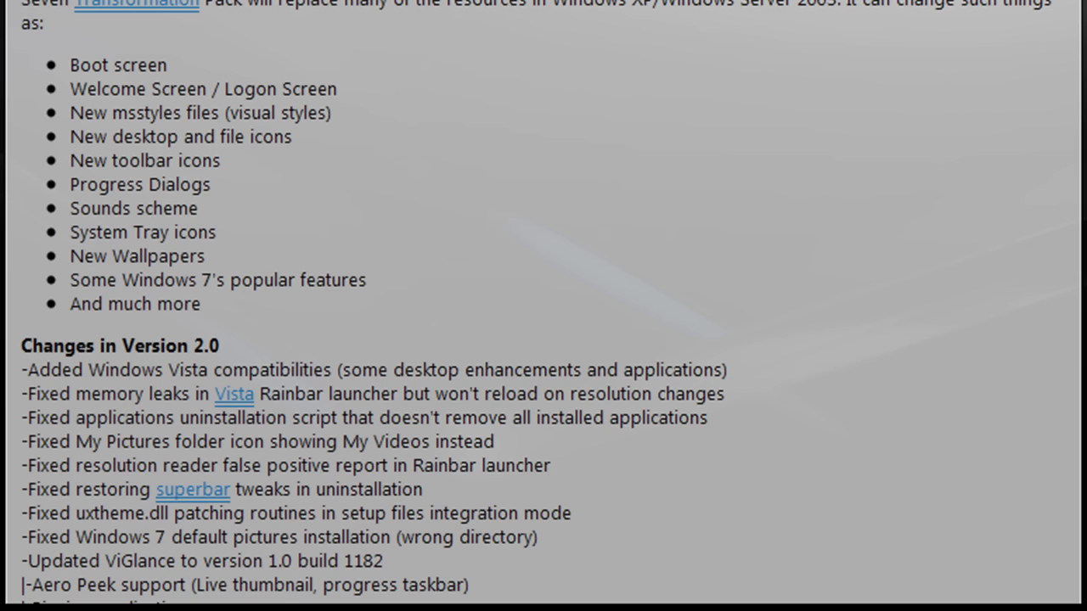
pyautogui.scroll(-3)
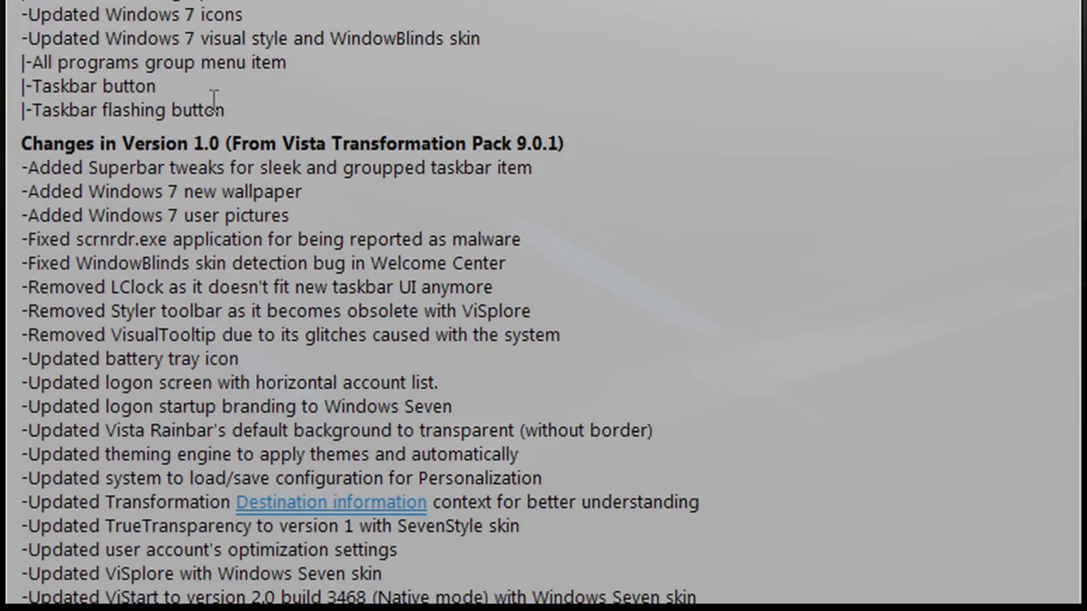
pyautogui.scroll(3)
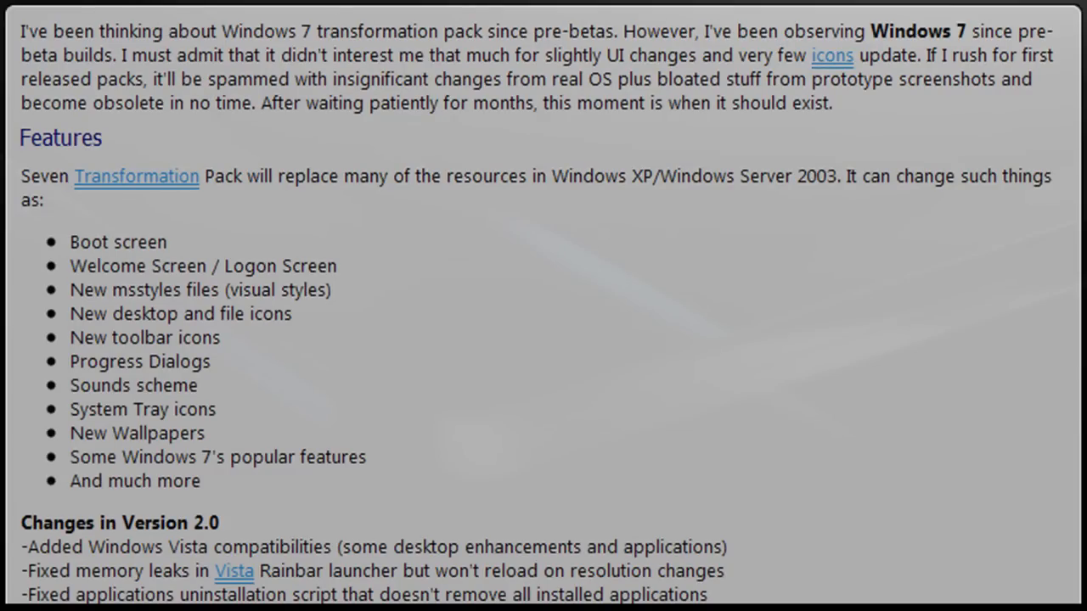
pyautogui.moveTo(193, 84)
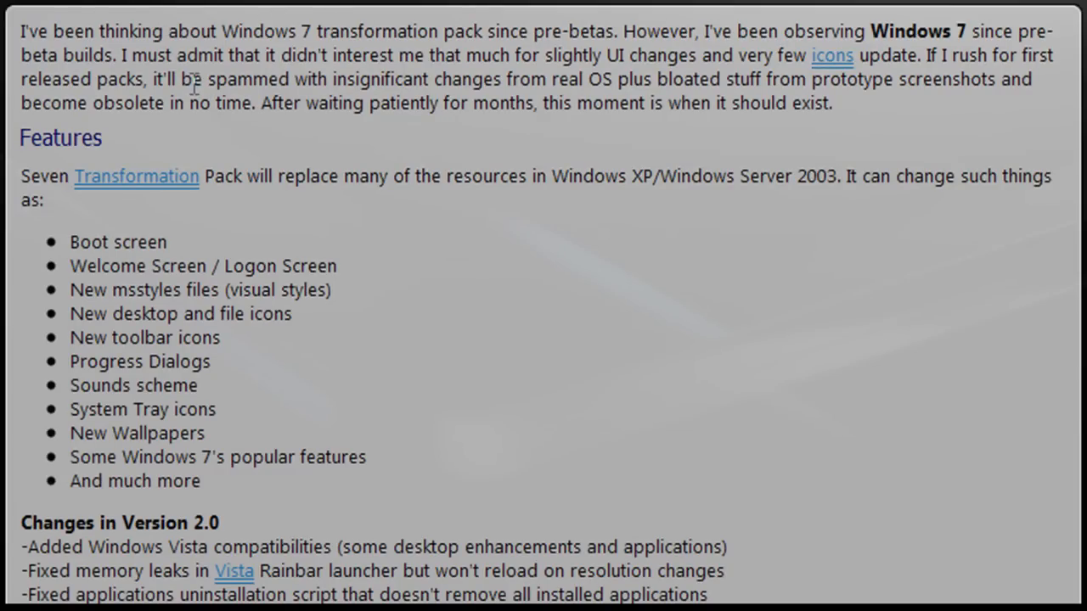
# Continue down to the editor pick badges and the WinXTP.com download note.
pyautogui.scroll(-3)
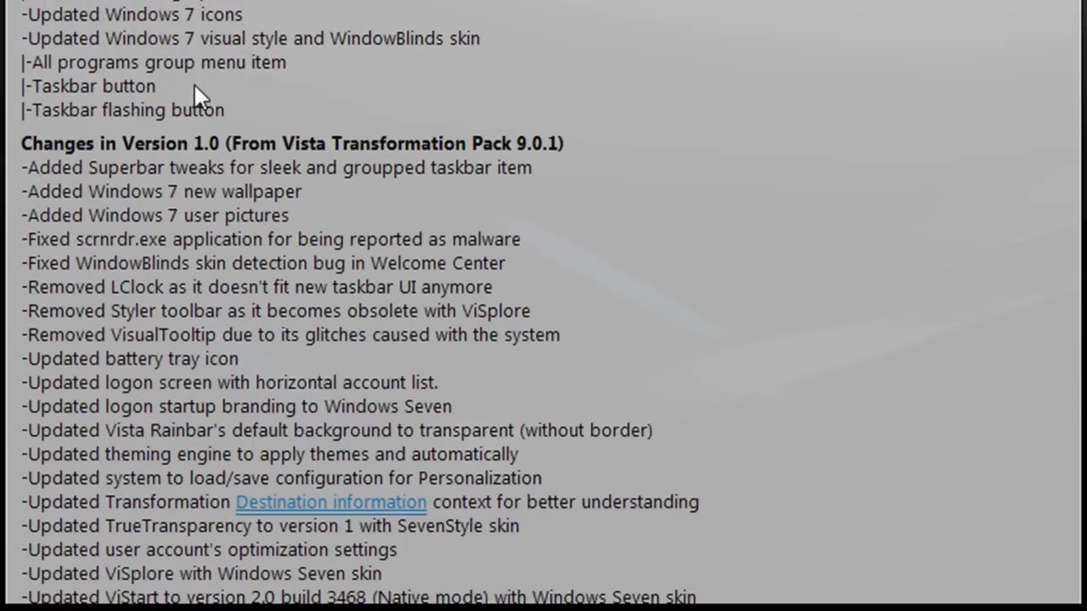
pyautogui.scroll(-3)
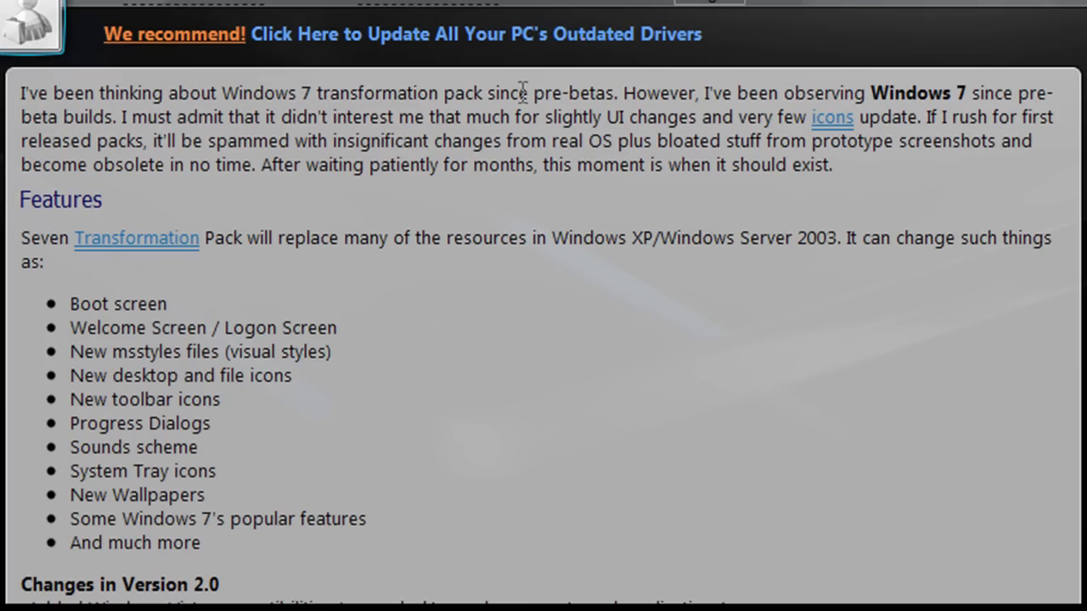
pyautogui.scroll(-3)
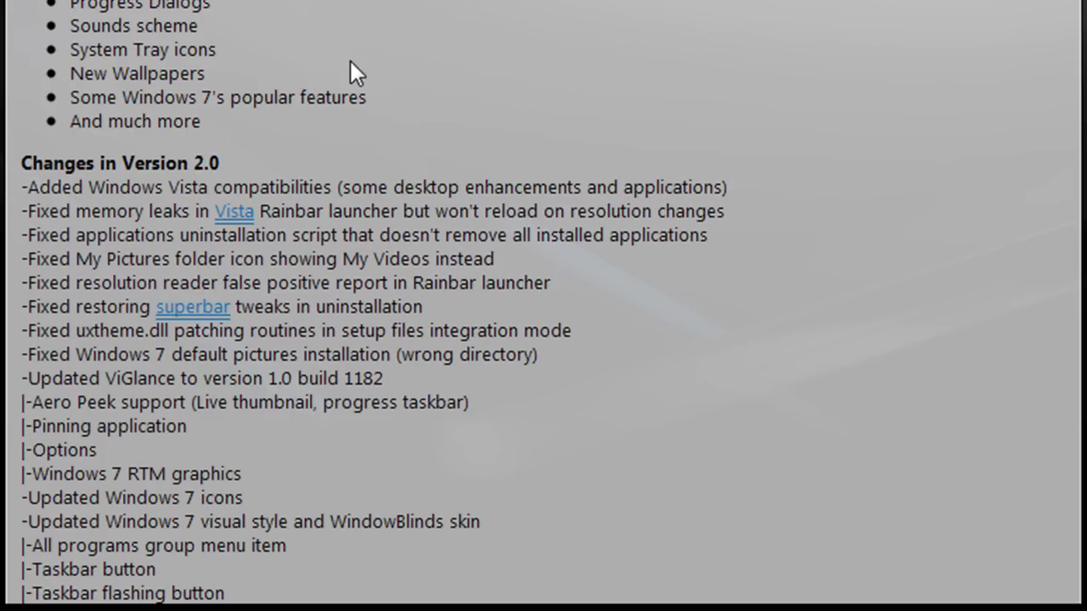
pyautogui.scroll(-3)
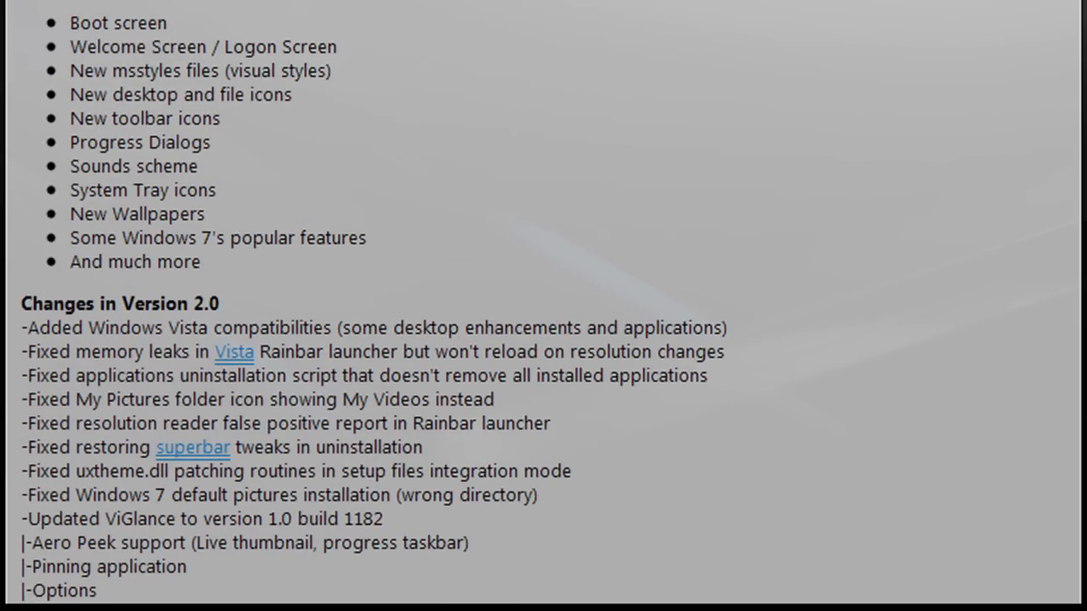
pyautogui.scroll(-3)
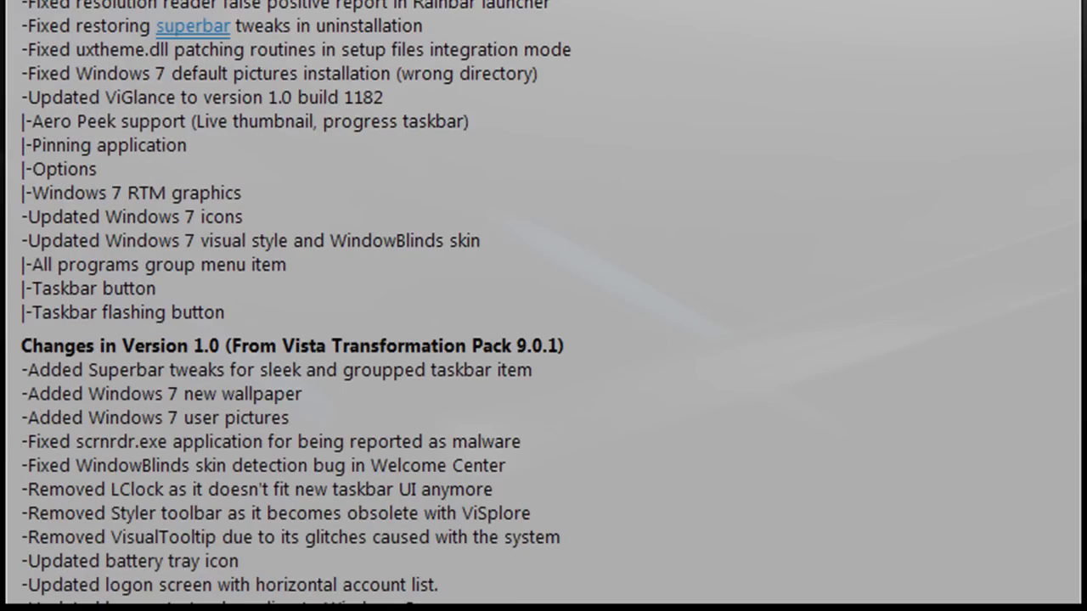
pyautogui.scroll(-3)
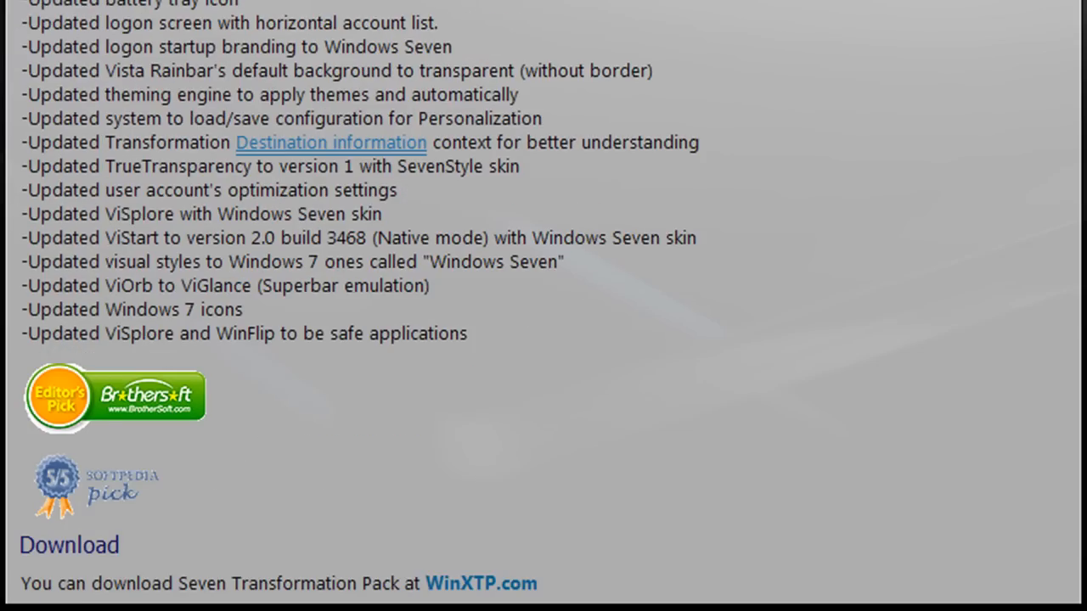
# Enlarge the Setup Screen gallery screenshot and advance through the next Windows 7-look slides.
pyautogui.scroll(-3)
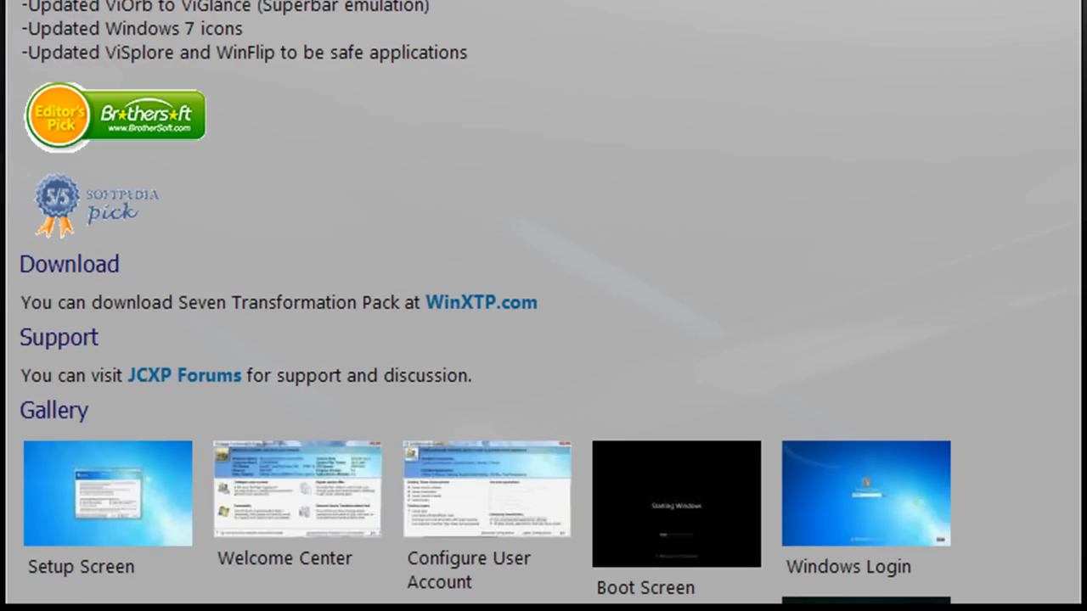
pyautogui.moveTo(122, 527)
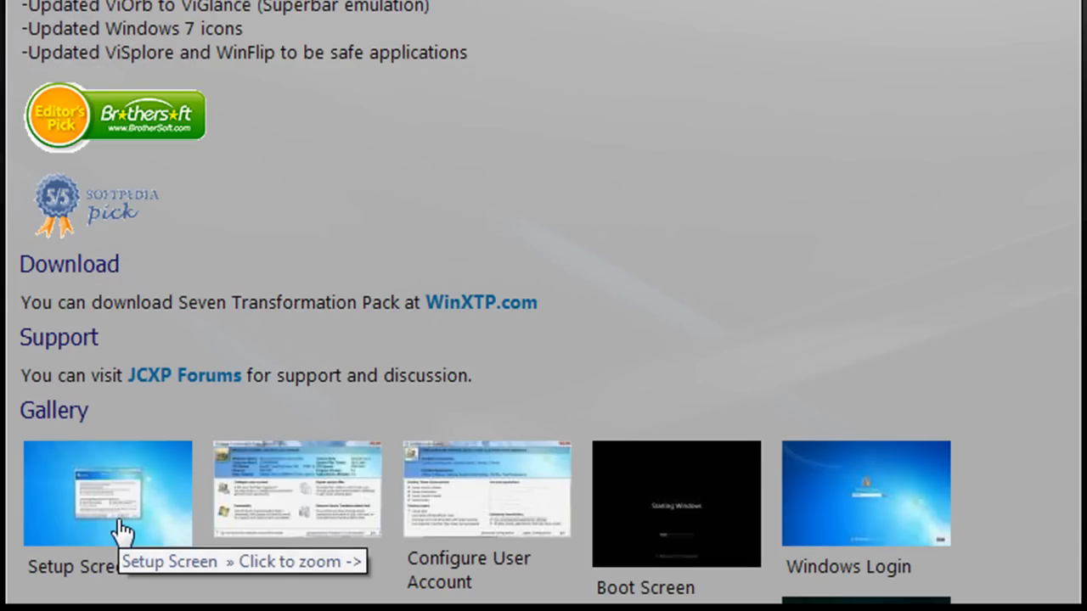
pyautogui.click(109, 493)
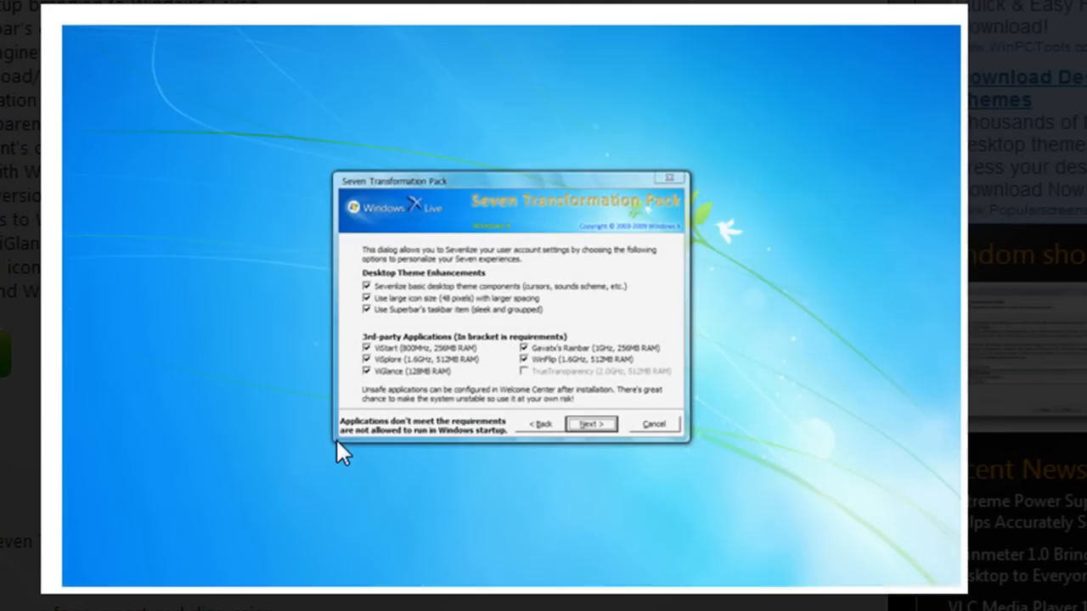
pyautogui.moveTo(489, 302)
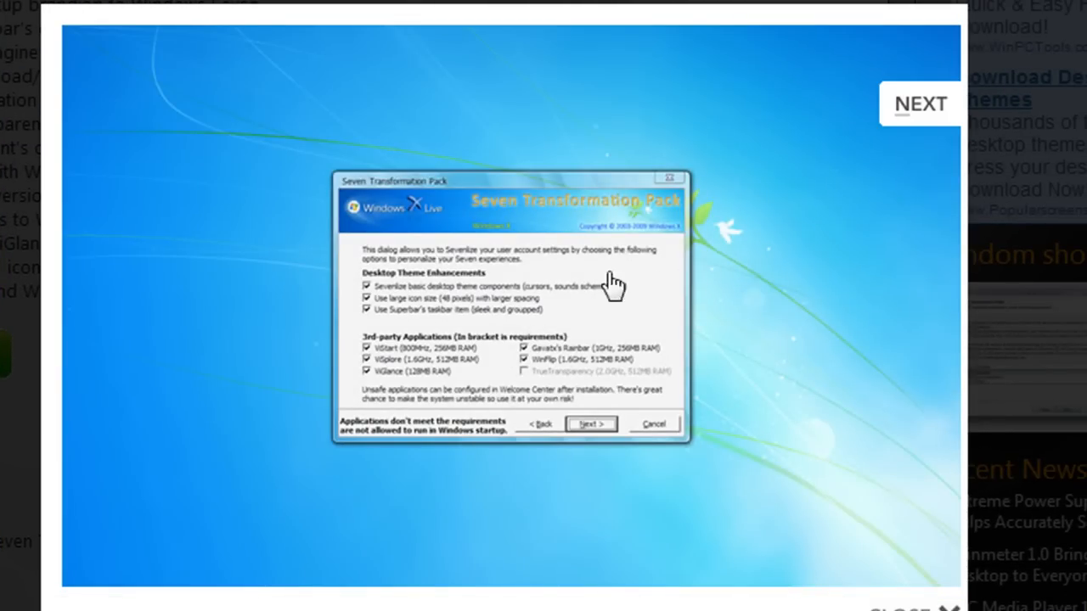
pyautogui.moveTo(717, 458)
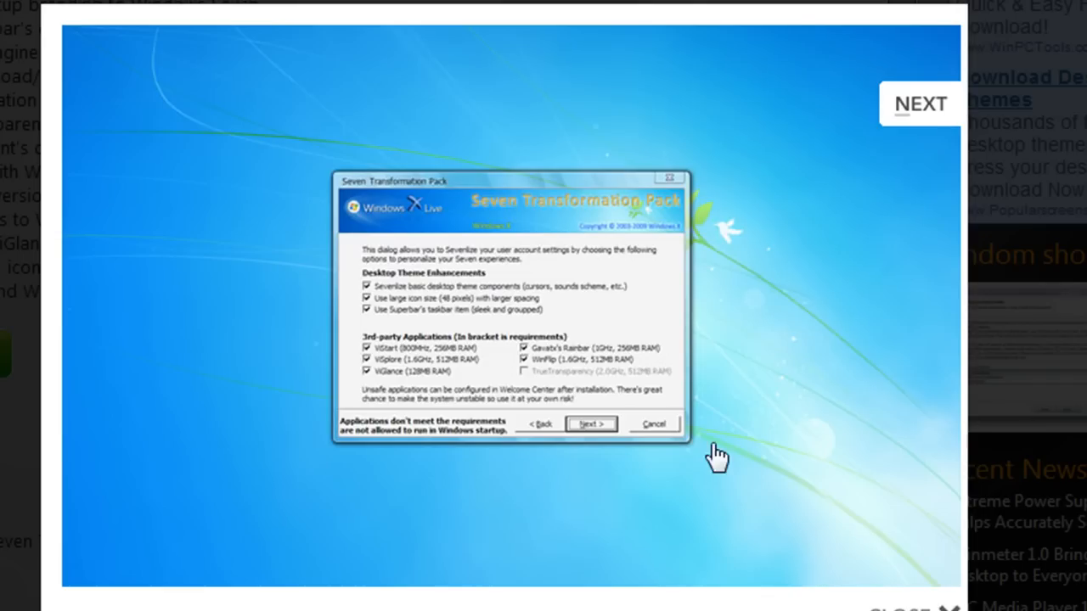
pyautogui.click(589, 424)
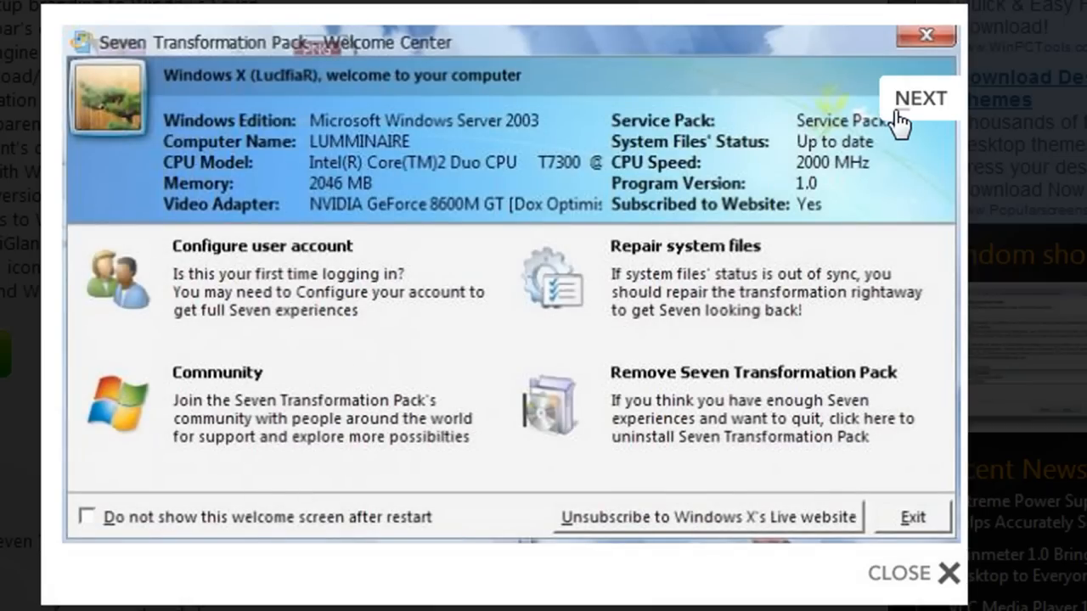
pyautogui.click(921, 97)
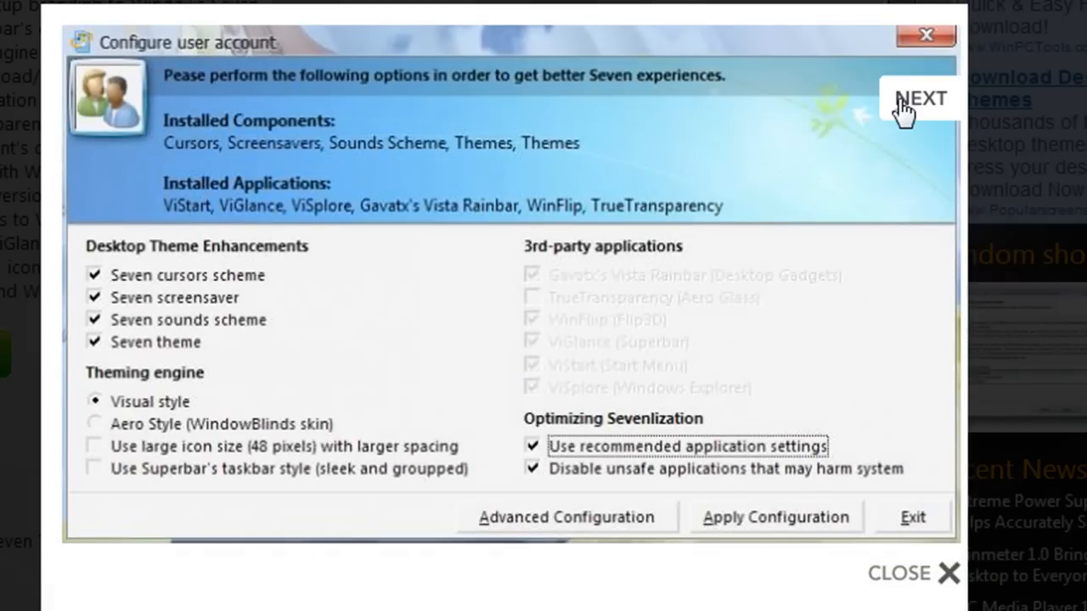
pyautogui.click(921, 97)
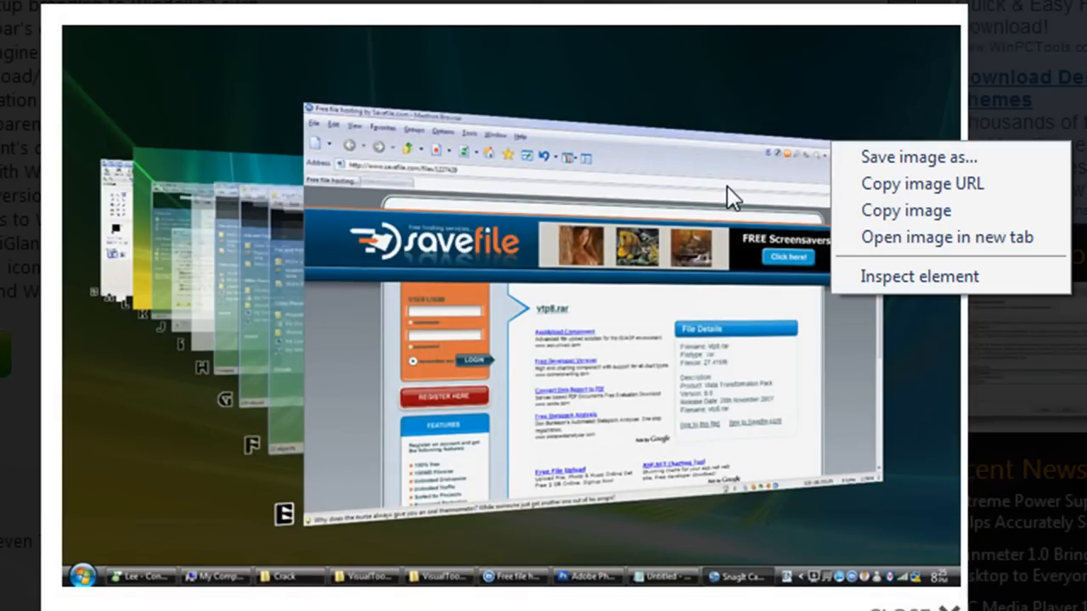
pyautogui.moveTo(698, 159)
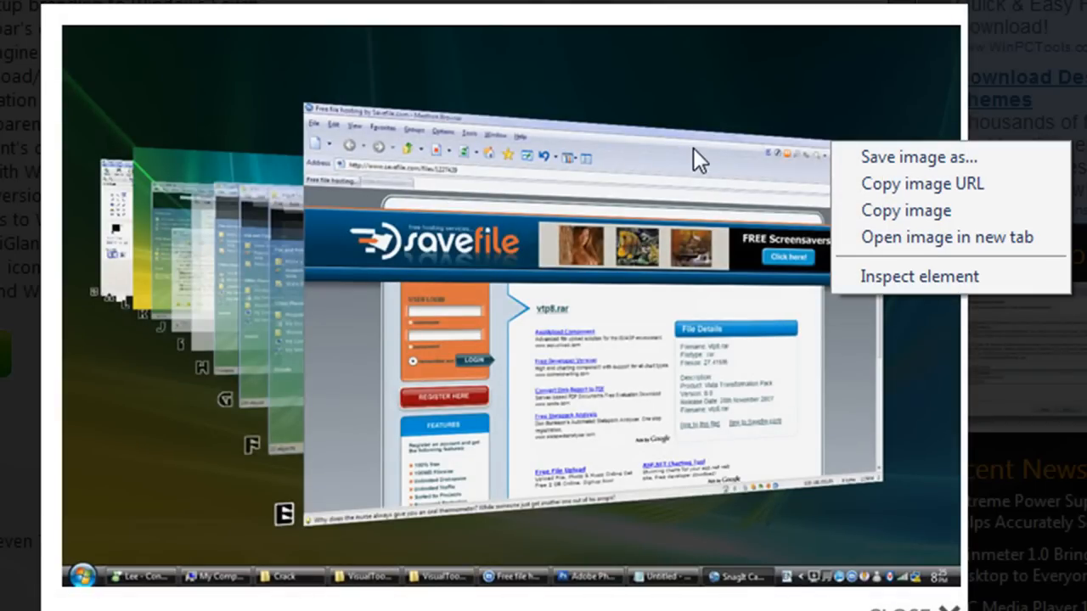
pyautogui.moveTo(662, 269)
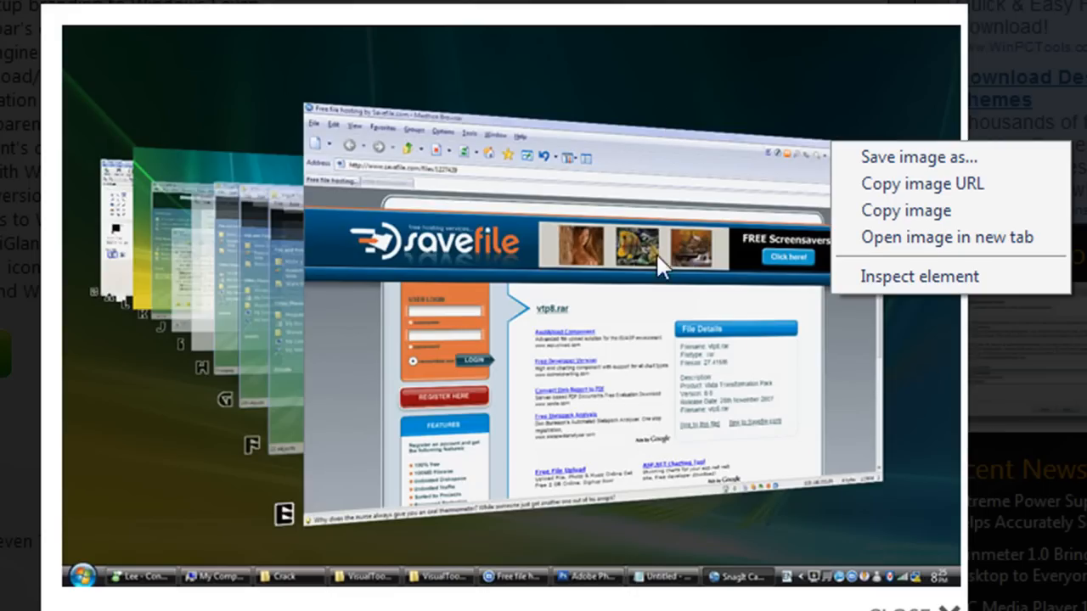
pyautogui.moveTo(720, 219)
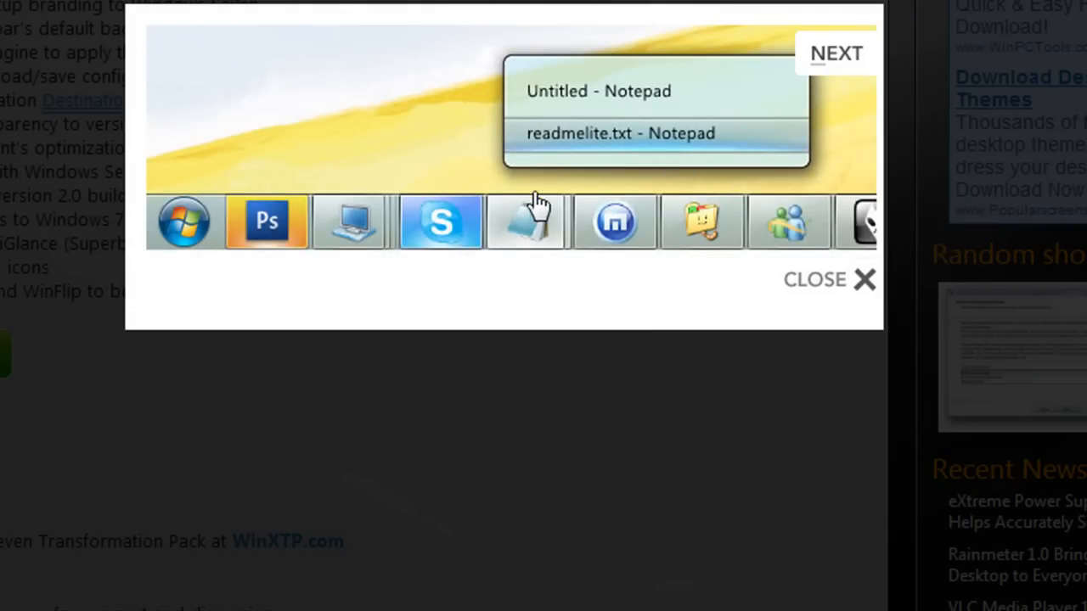
pyautogui.moveTo(699, 217)
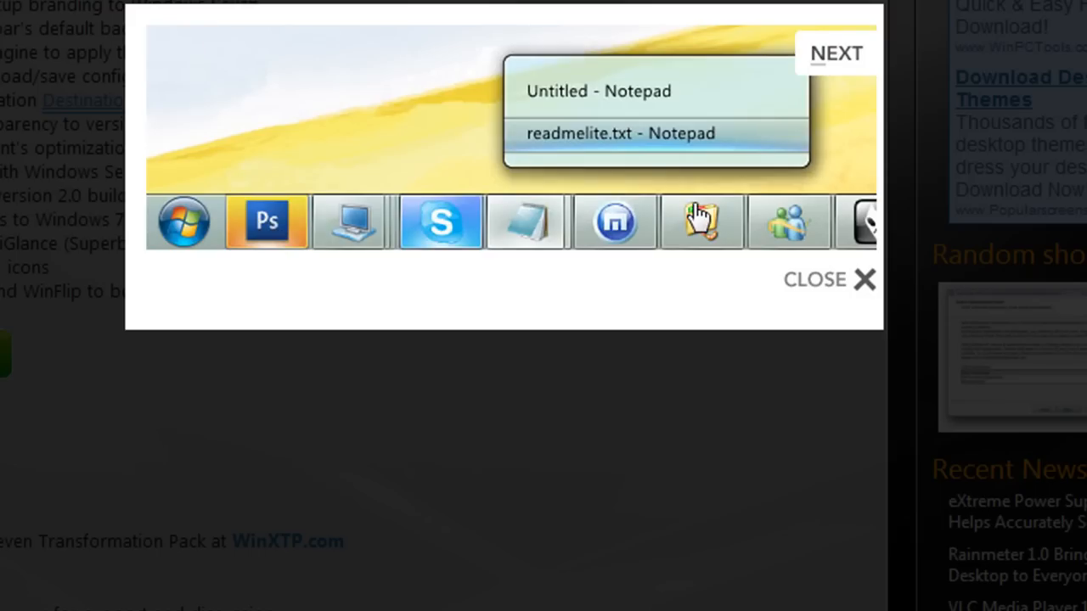
pyautogui.moveTo(671, 156)
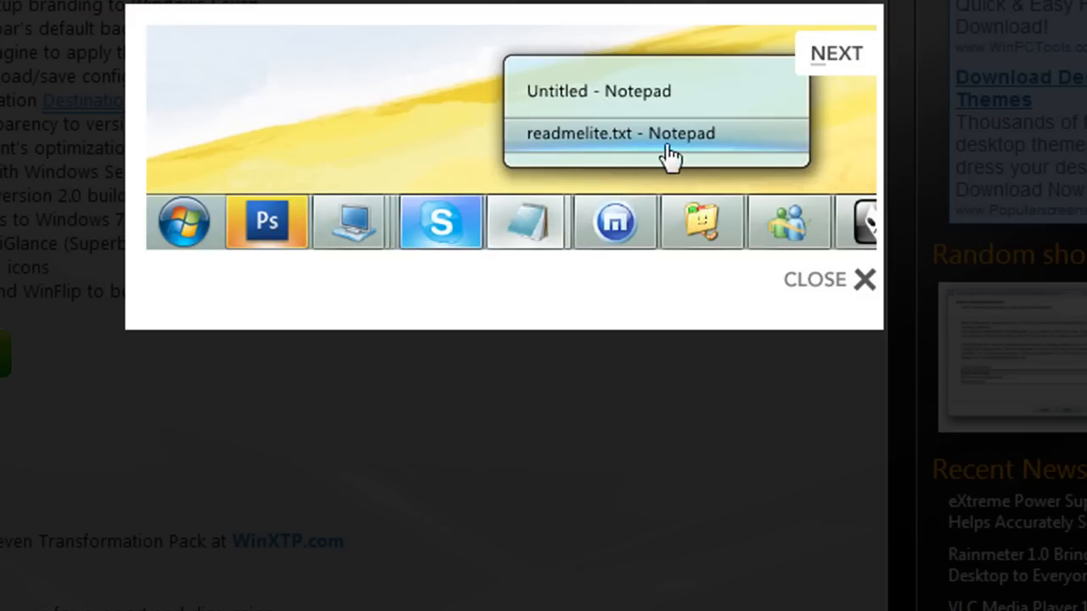
pyautogui.click(836, 52)
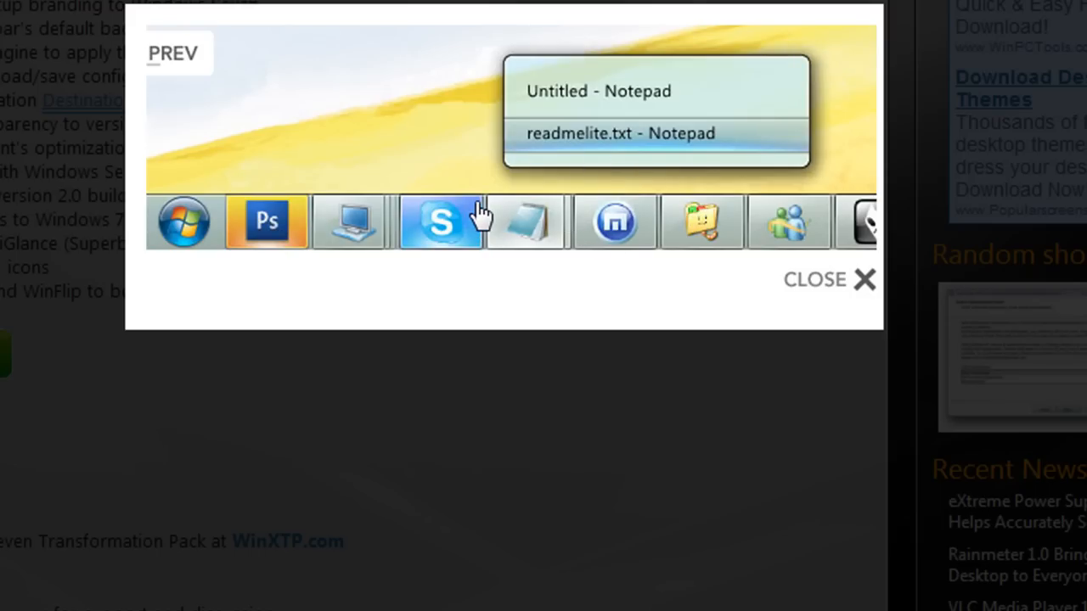
pyautogui.moveTo(441, 214)
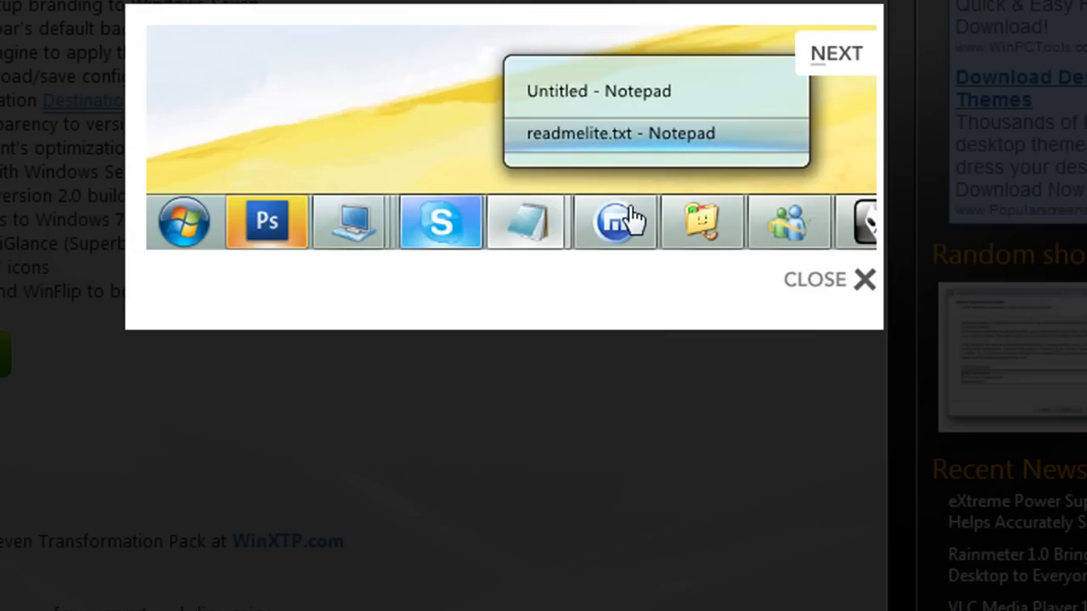
pyautogui.click(835, 52)
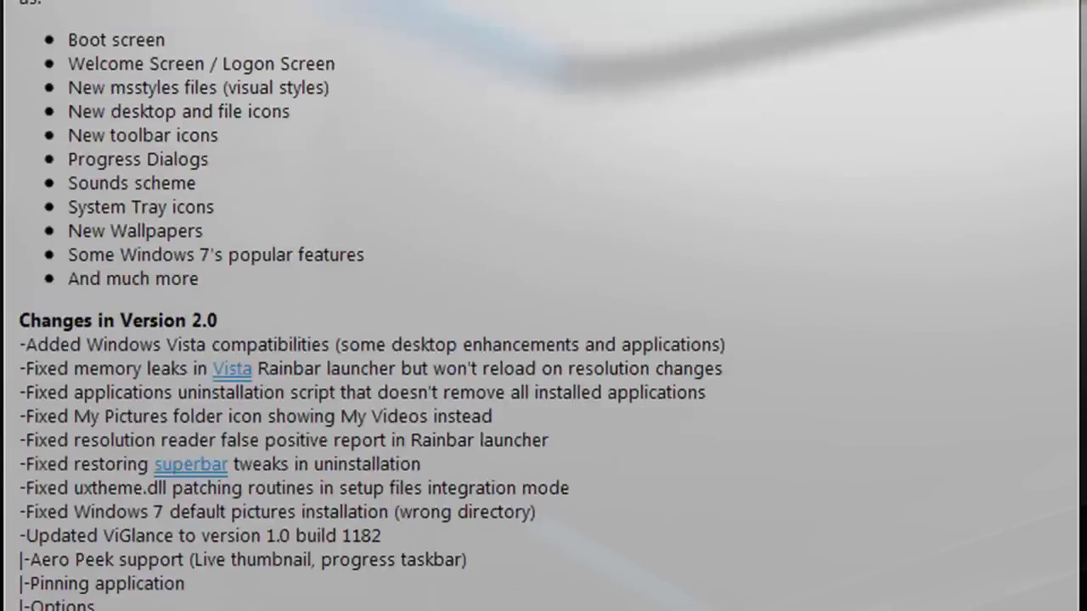
# Scroll past the Version 2.0 changelog to the Download, Support and Gallery sections.
pyautogui.scroll(-3)
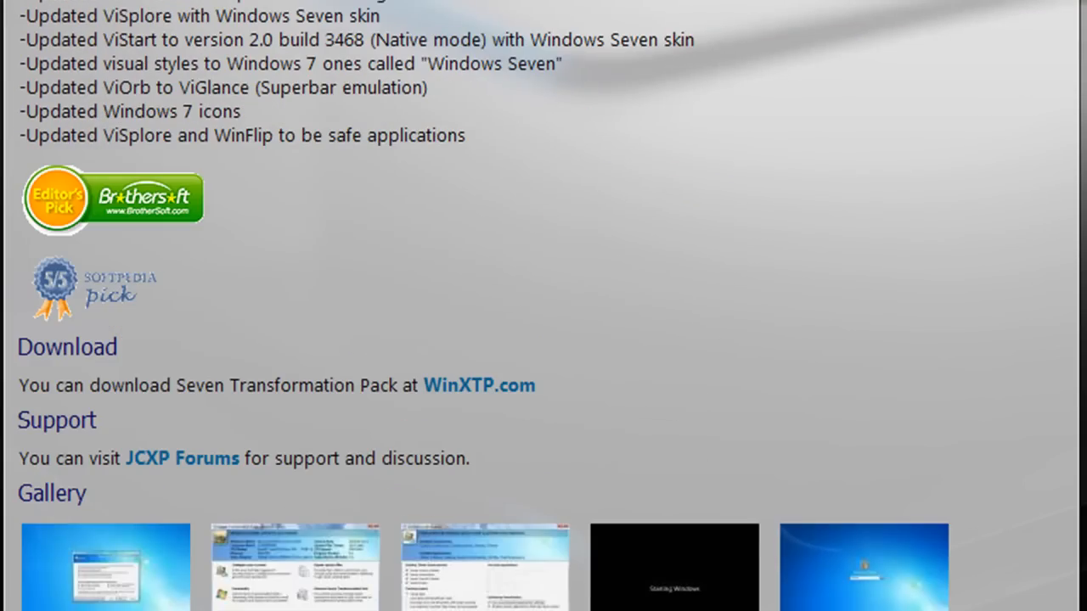